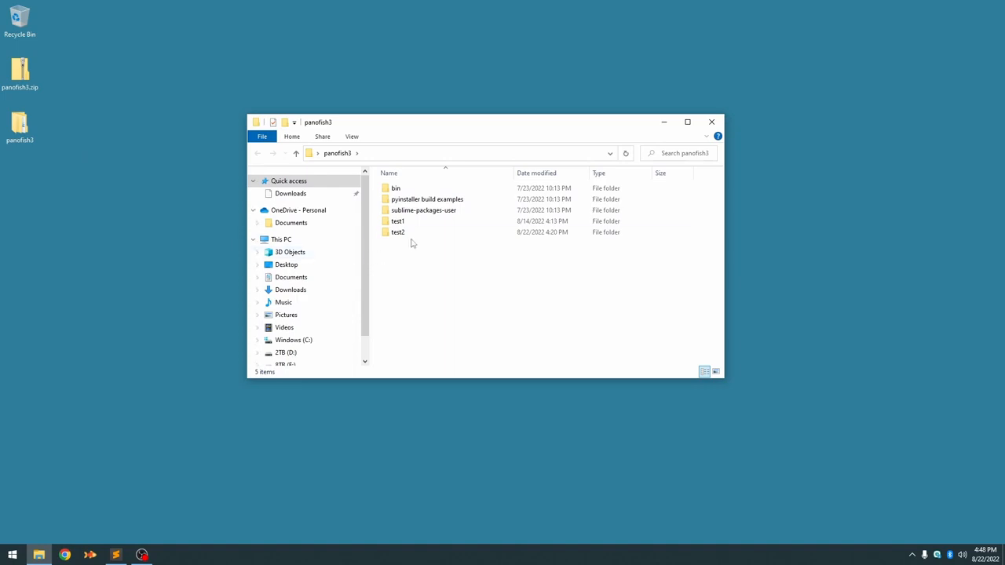
mouse_move(398, 233)
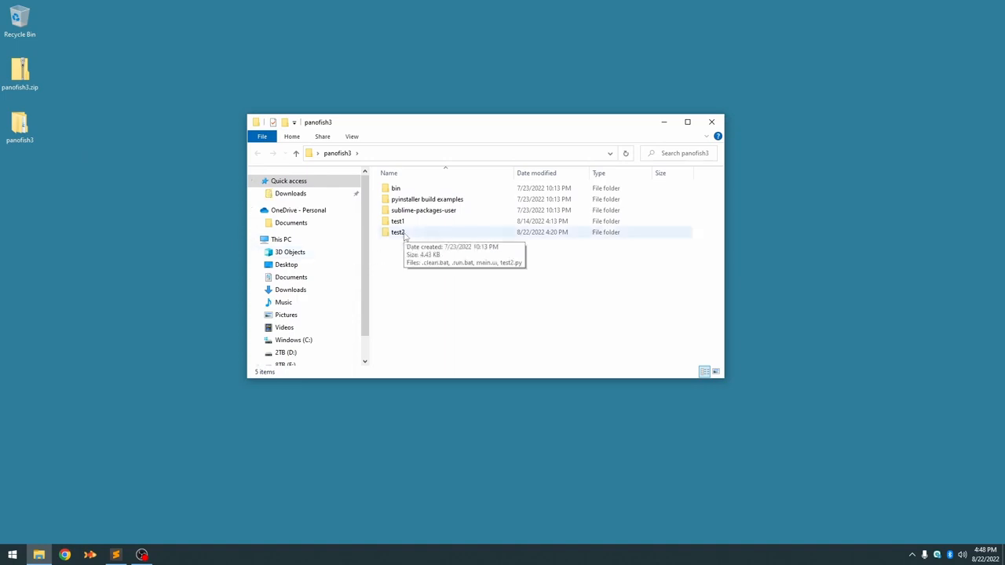
- Open main.ui from the test2 folder in Qt Designer and move the Hello form window into view
double_click(398, 232)
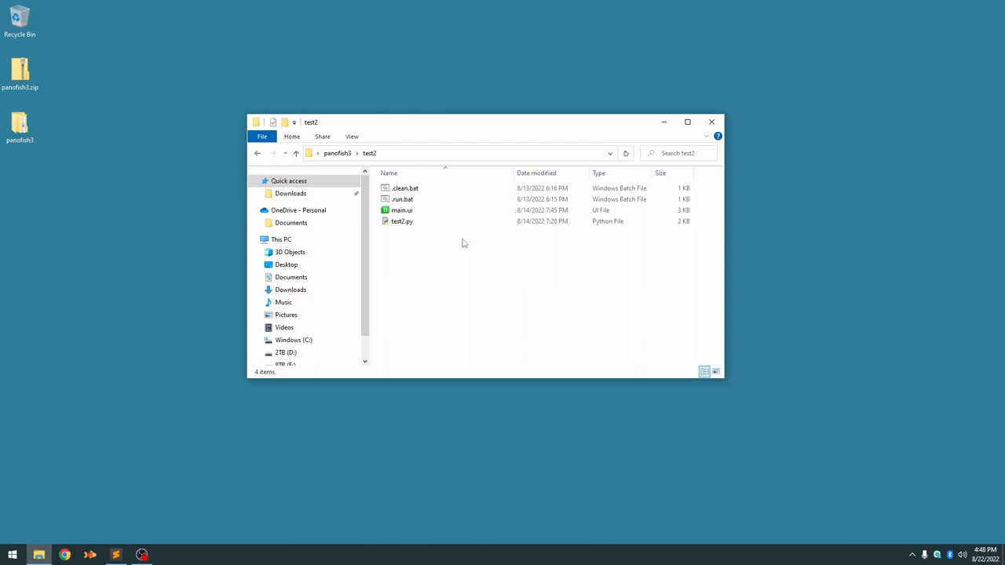
click(402, 211)
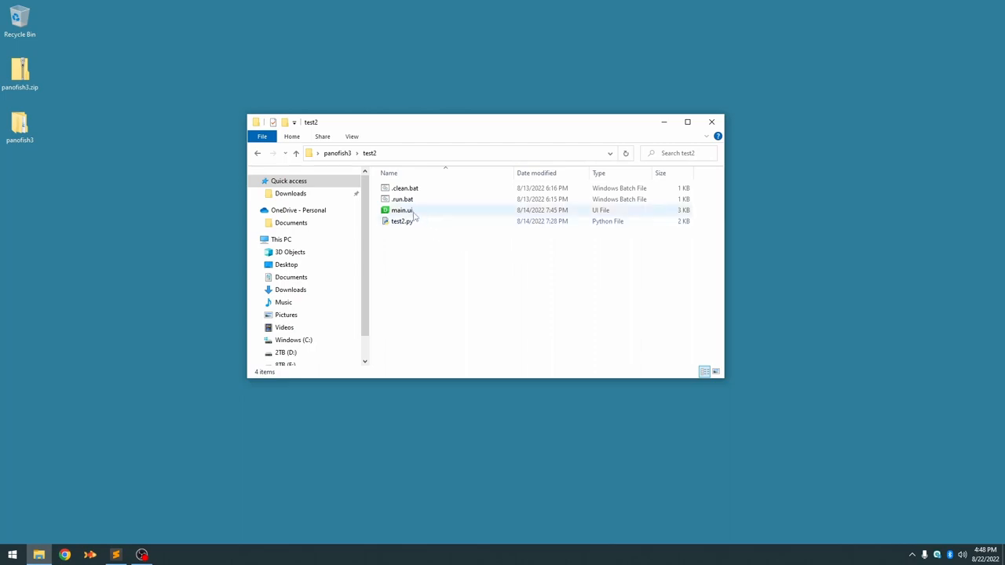
double_click(402, 210)
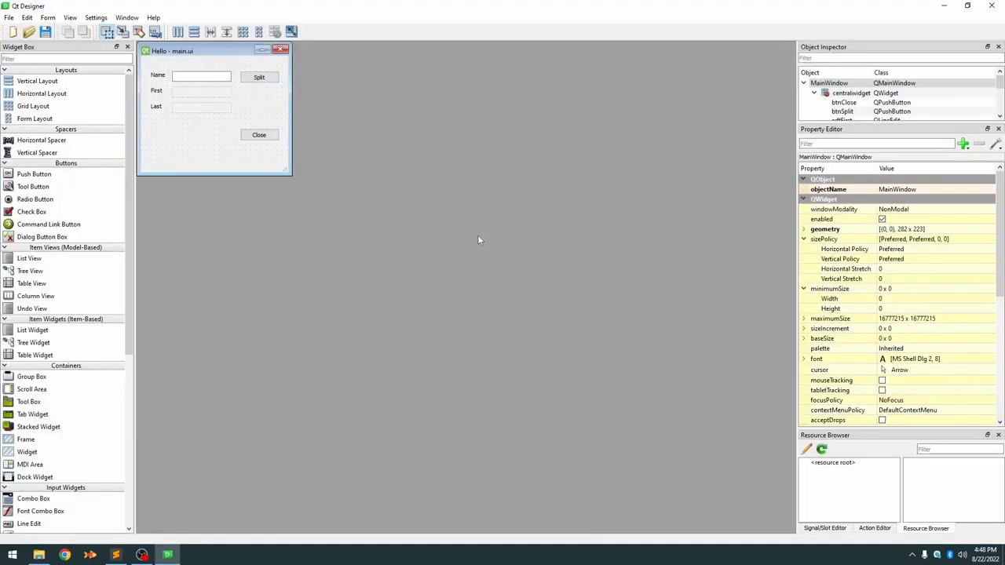
drag(188, 51, 266, 71)
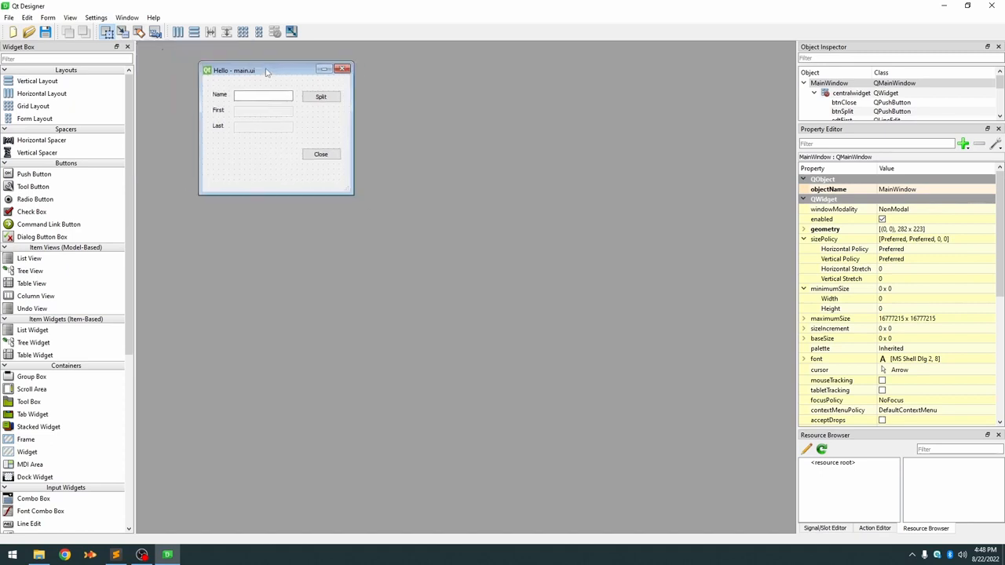